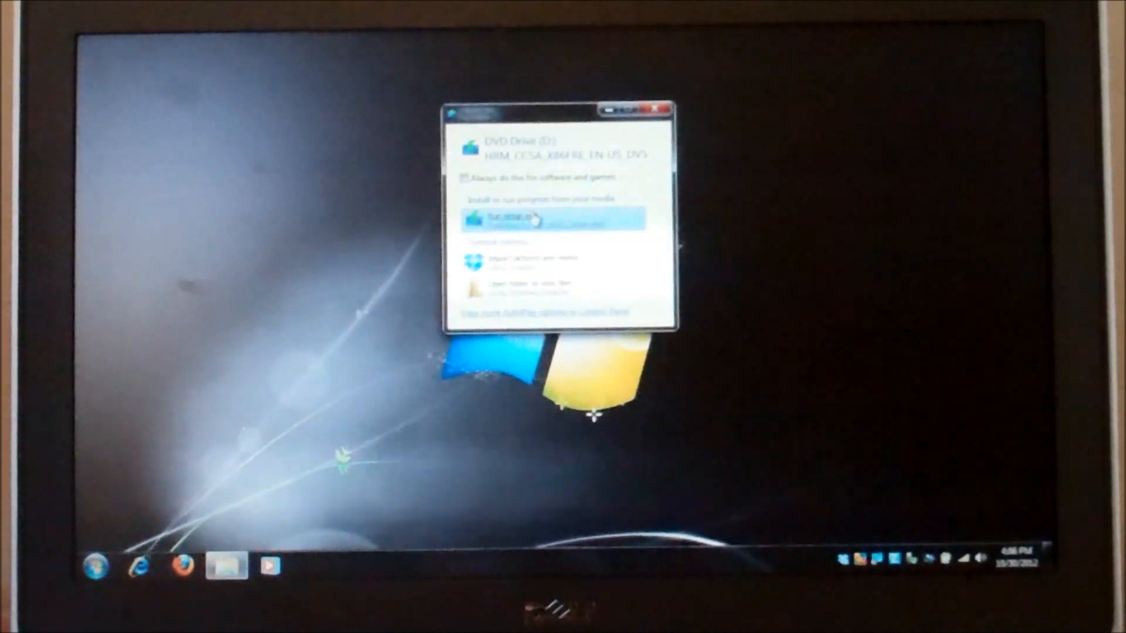
Step: Launch Windows 8 Setup by running setup.exe from the DVD's AutoPlay dialog
click(655, 109)
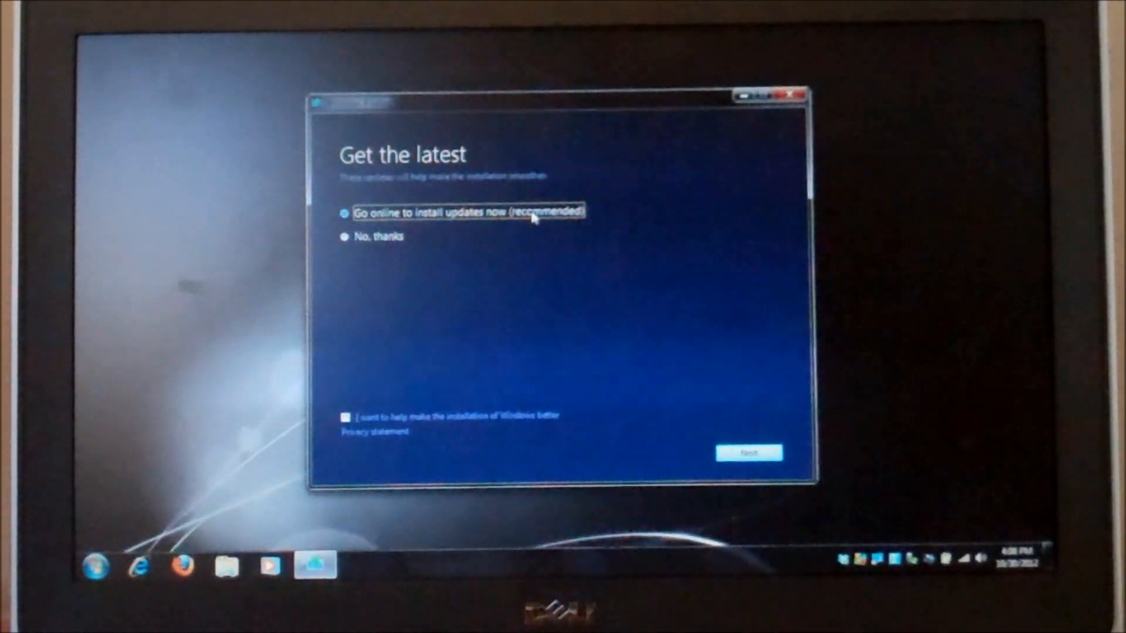
mouse_move(630, 255)
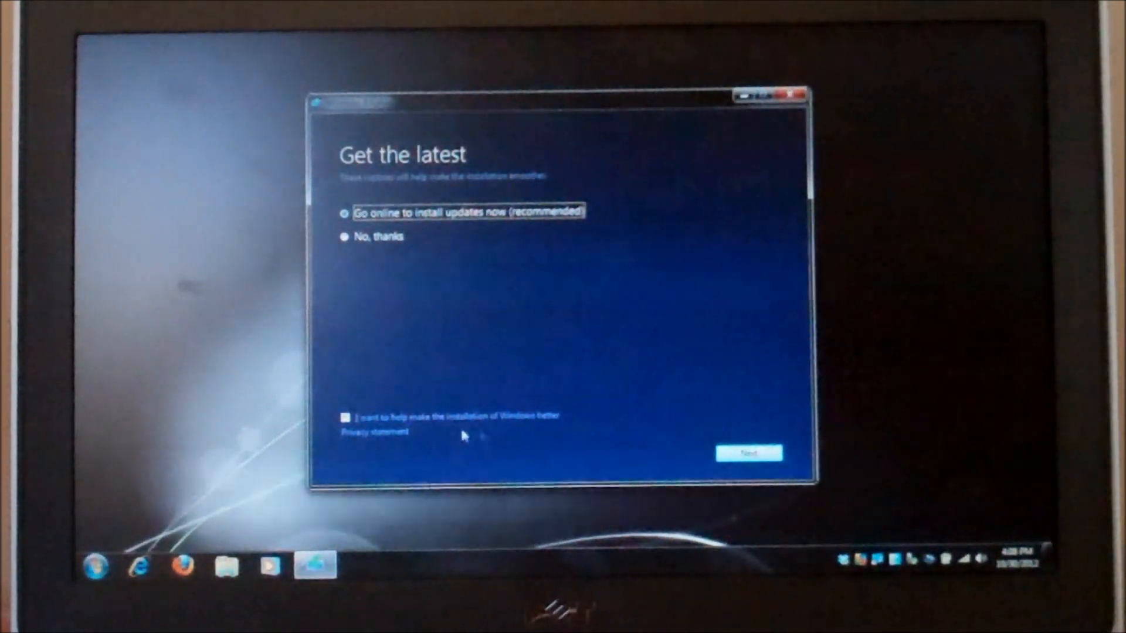
Step: Continue with online updates, enter the product key and proceed to the Windows 8 Pro license terms
click(748, 454)
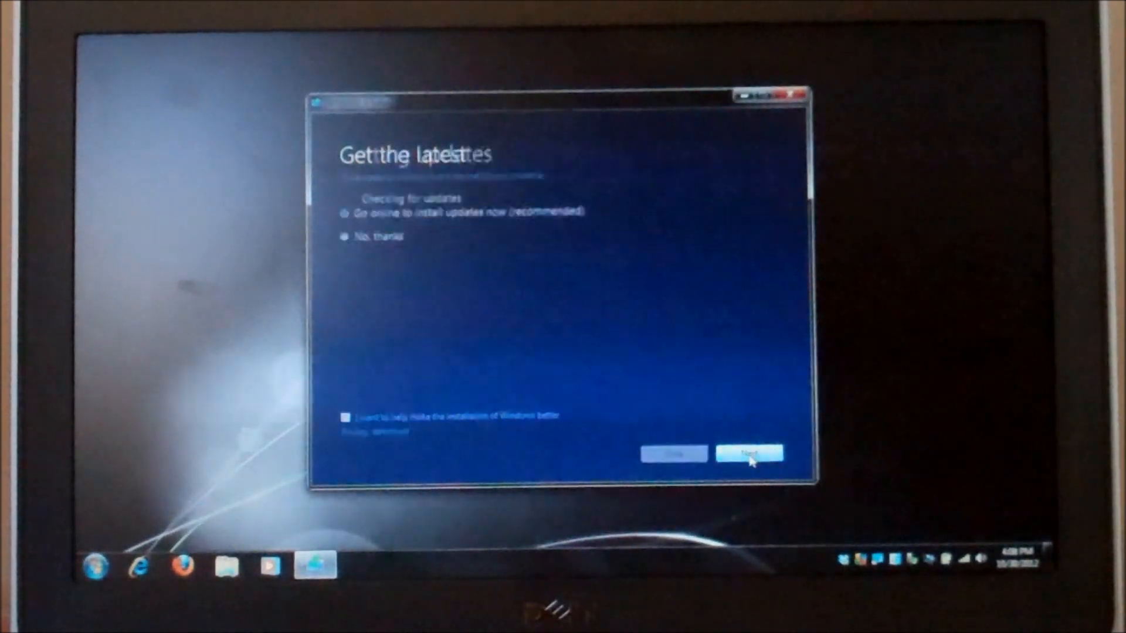
click(749, 453)
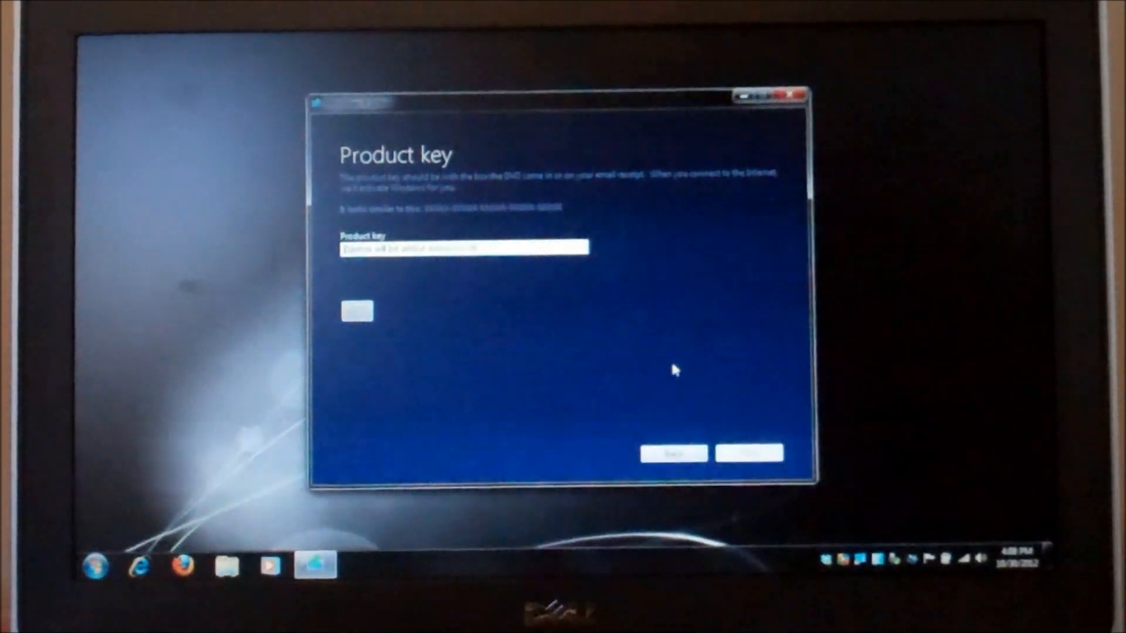
click(747, 453)
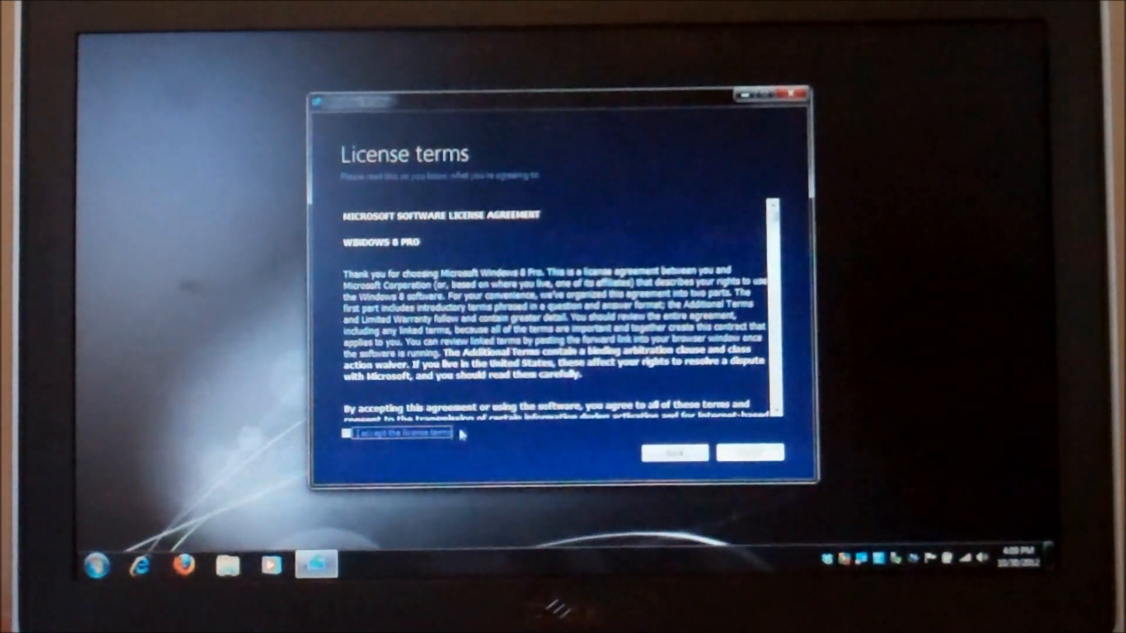
Step: Accept the Windows 8 Pro license terms and continue to the 'choose what to keep' page
click(344, 434)
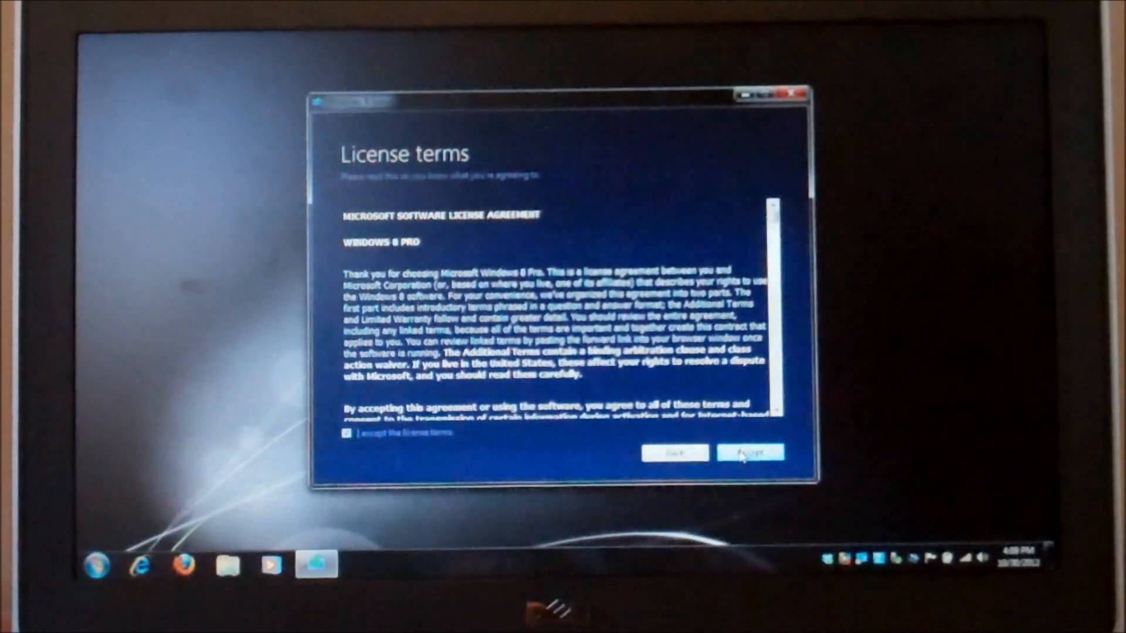
click(752, 452)
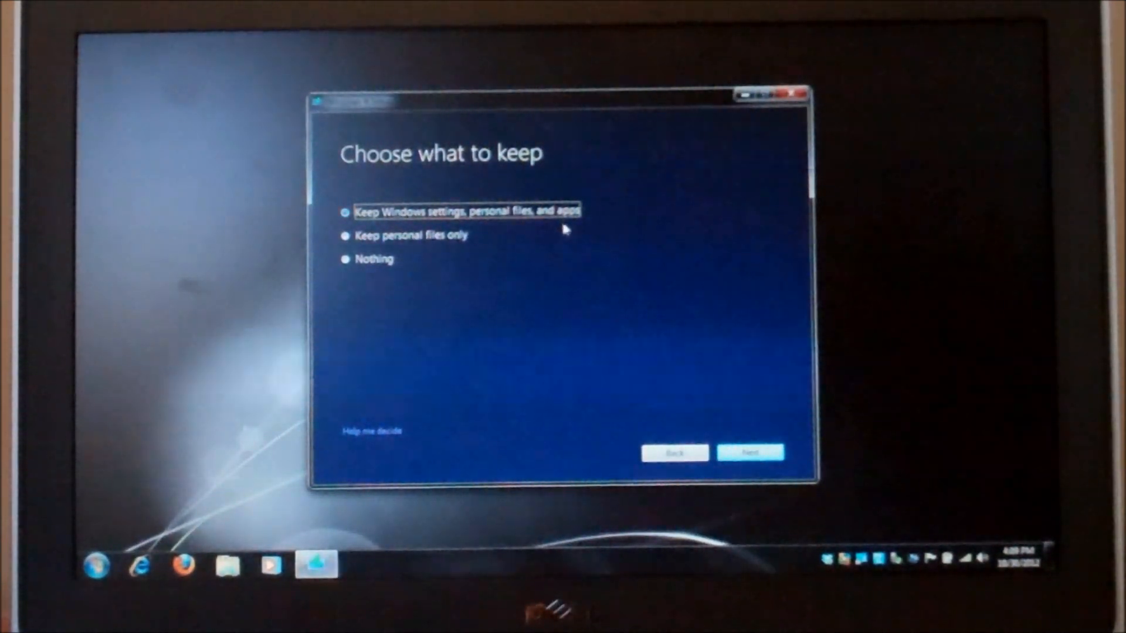
mouse_move(623, 291)
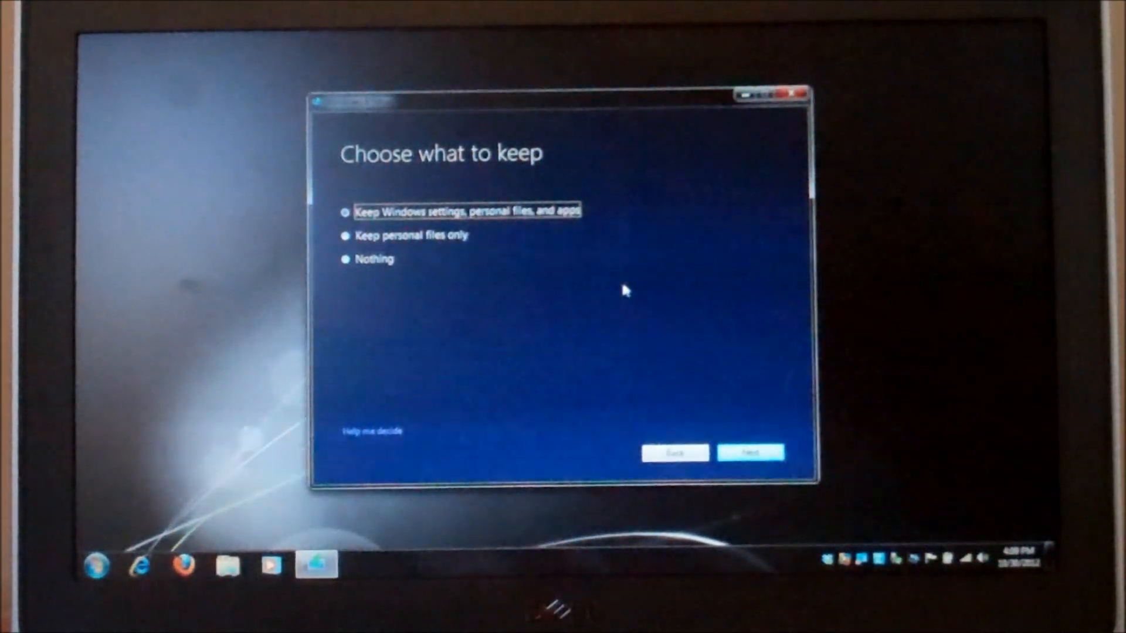
Step: Continue the upgrade keeping Windows settings, personal files and apps
click(749, 453)
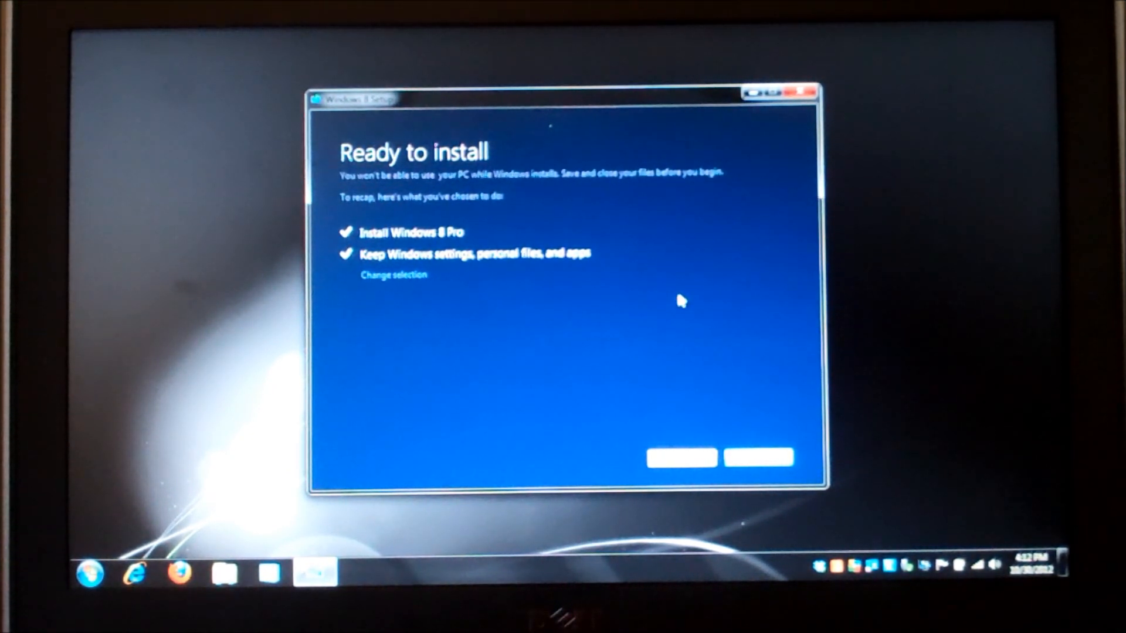
mouse_move(527, 256)
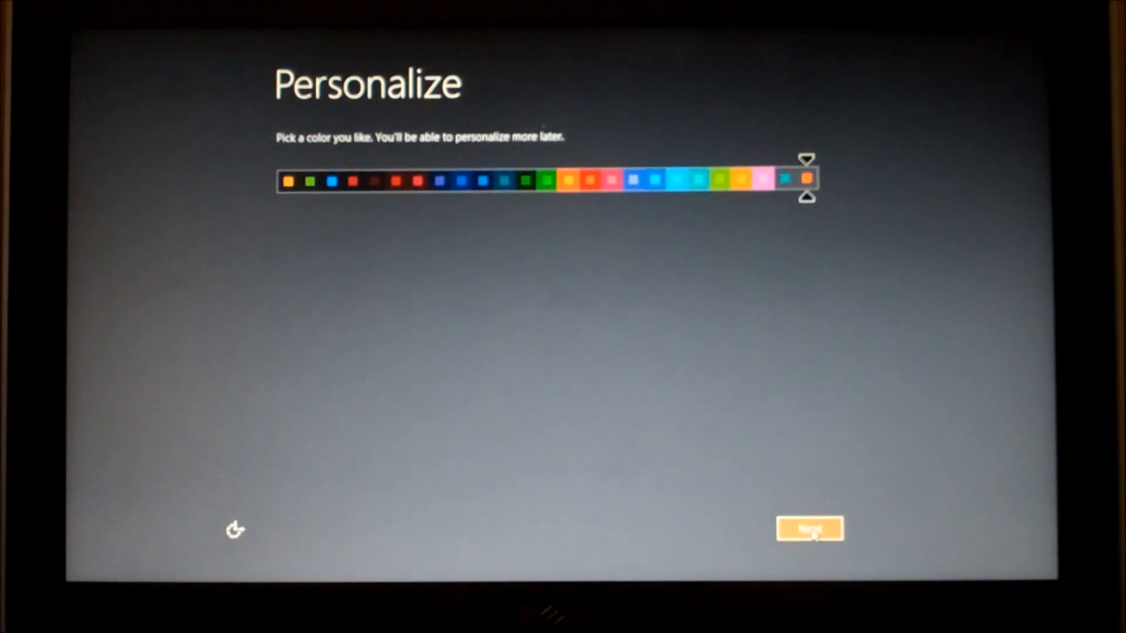
Step: Confirm the chosen Start color and choose to customize settings instead of express settings
click(809, 529)
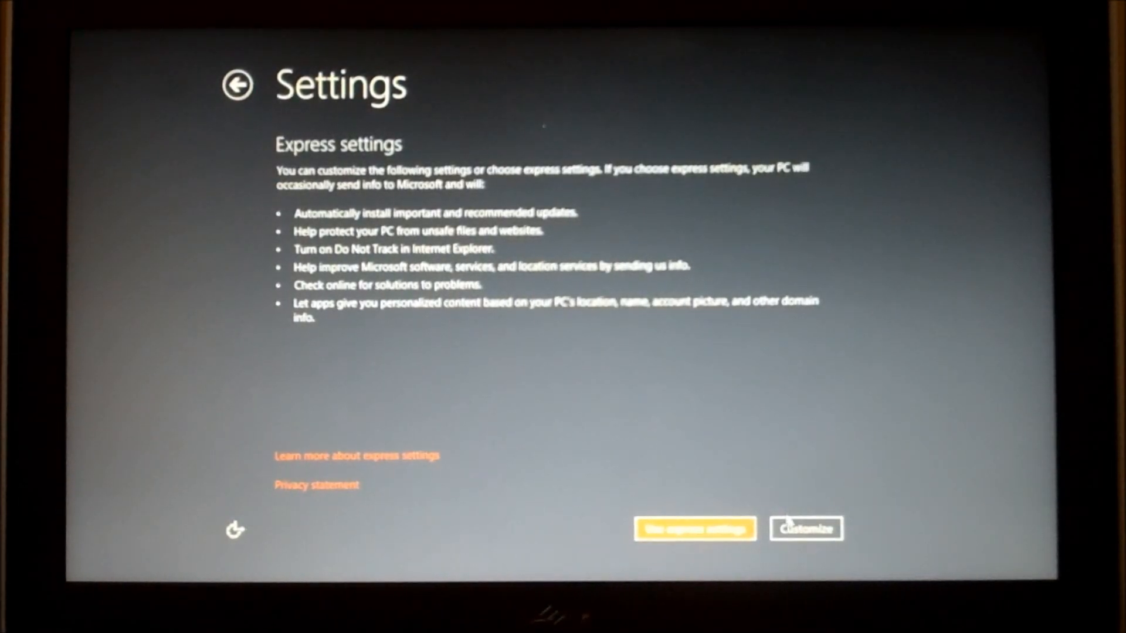
click(805, 528)
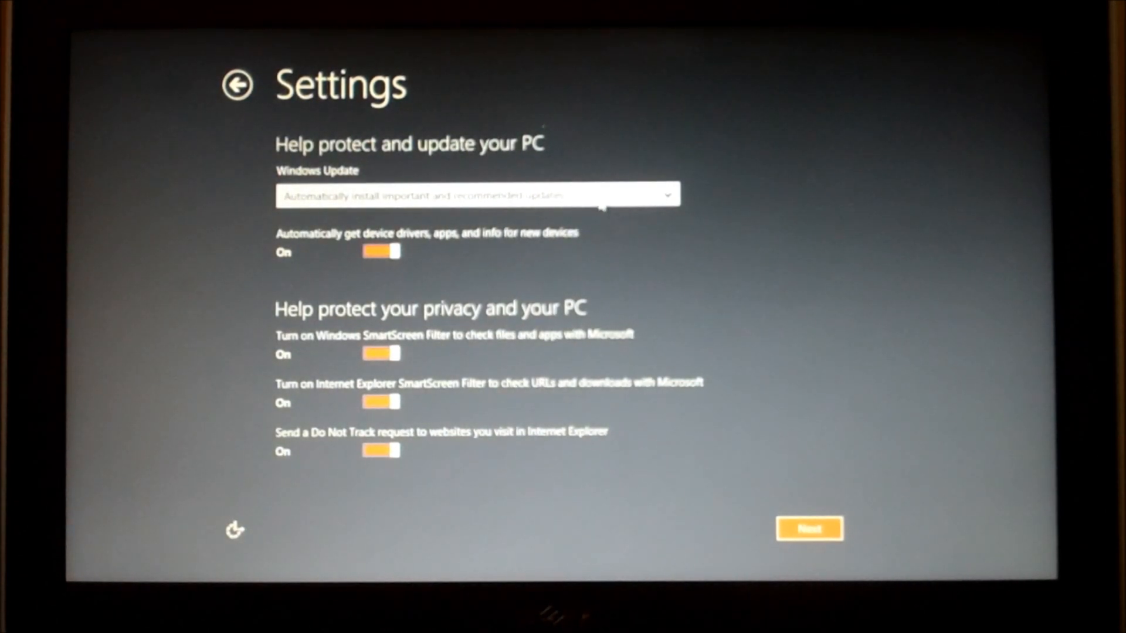
mouse_move(472, 268)
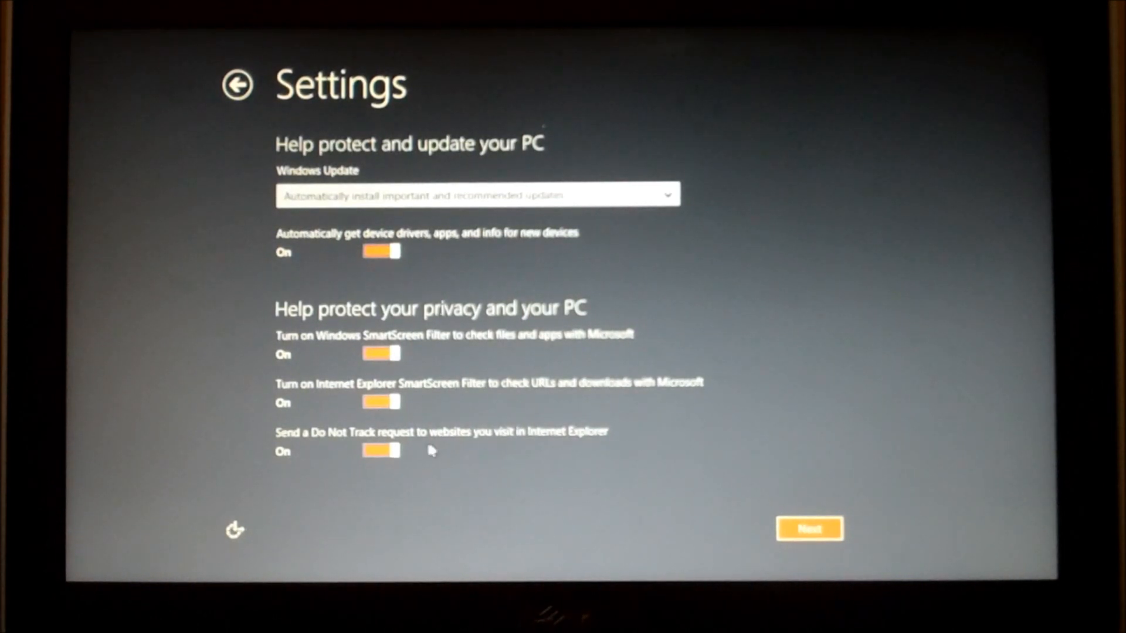
mouse_move(468, 451)
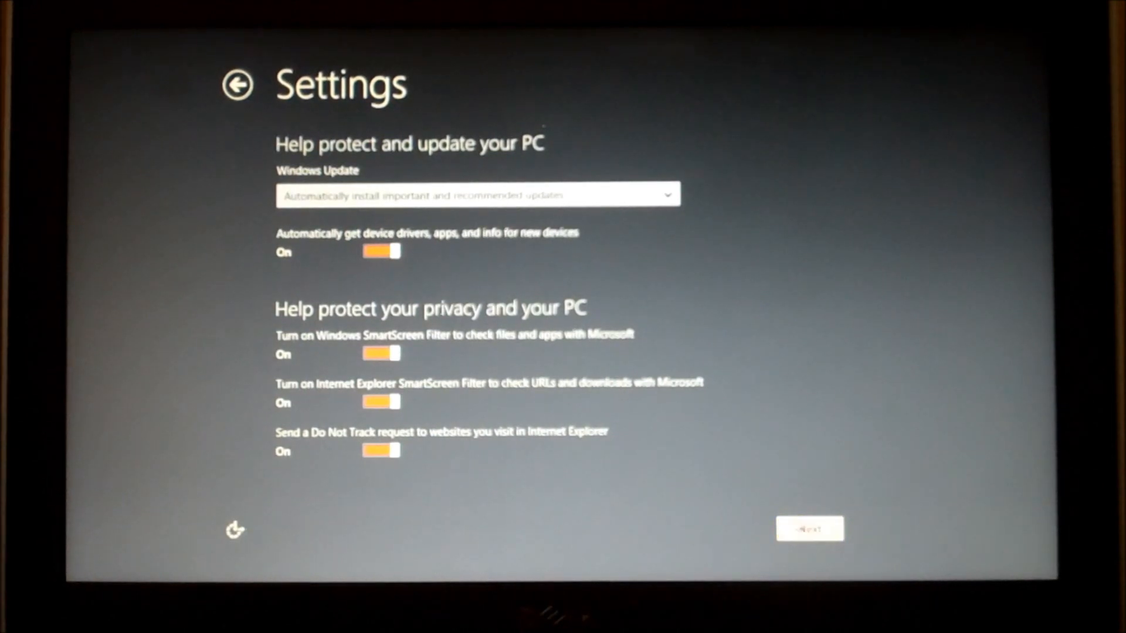
Step: Accept the protection, privacy and info-sharing settings pages and finish Windows 8 Setup
click(810, 529)
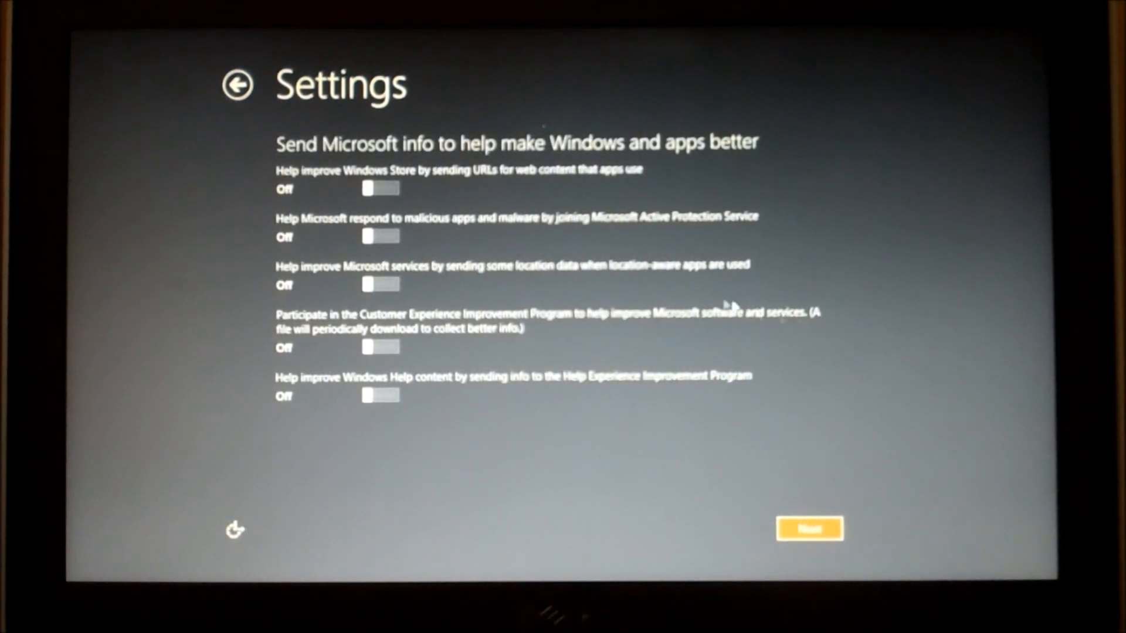
mouse_move(466, 298)
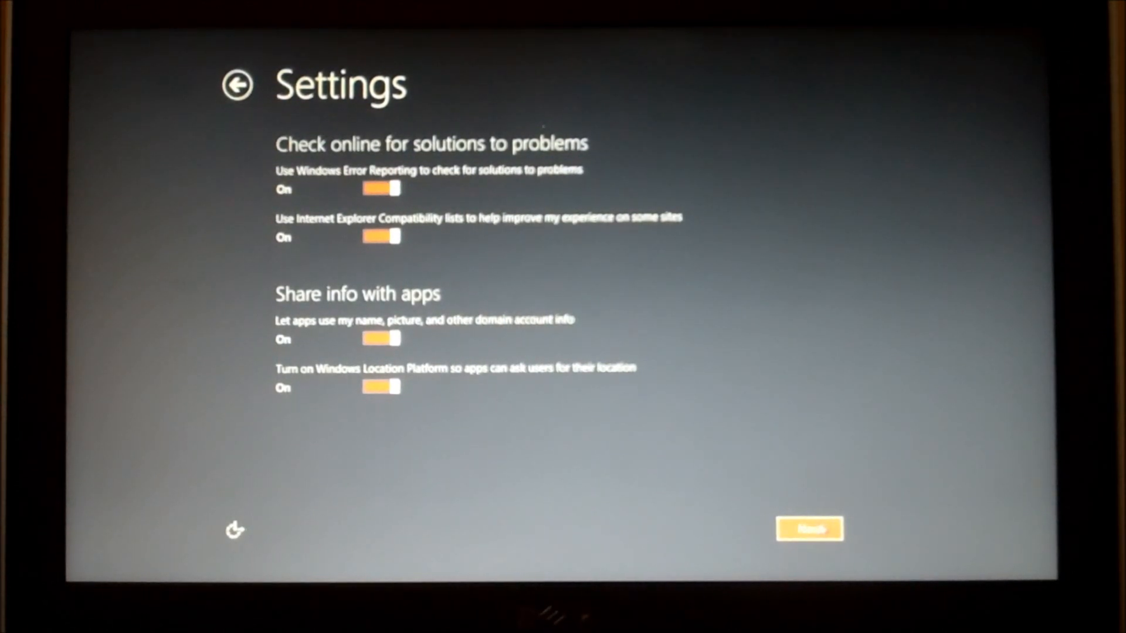
click(809, 529)
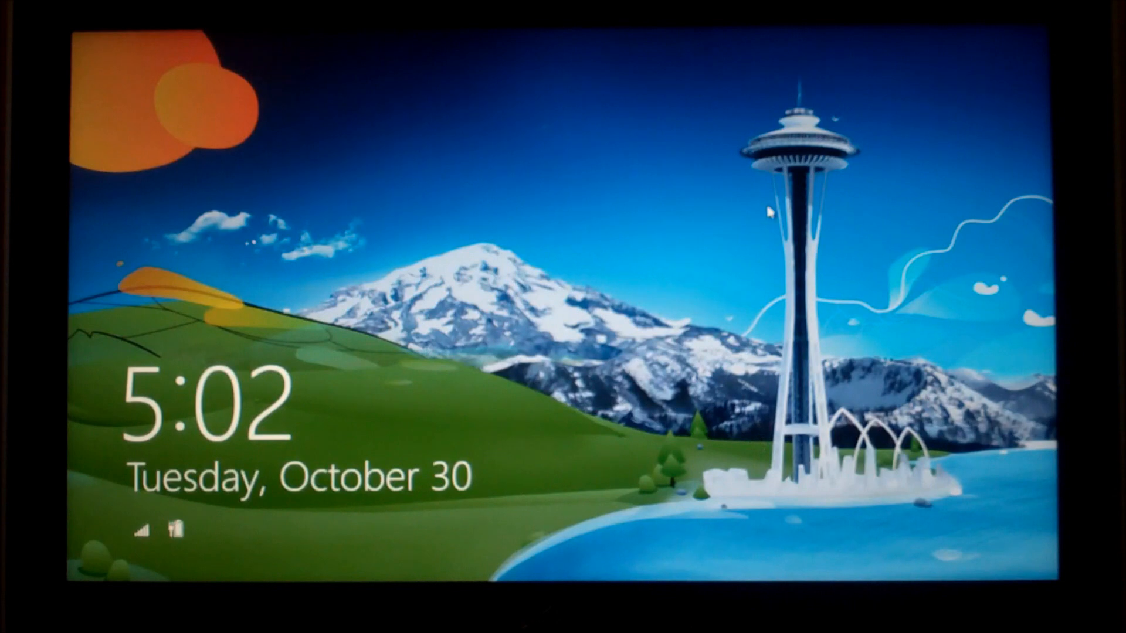
mouse_move(443, 558)
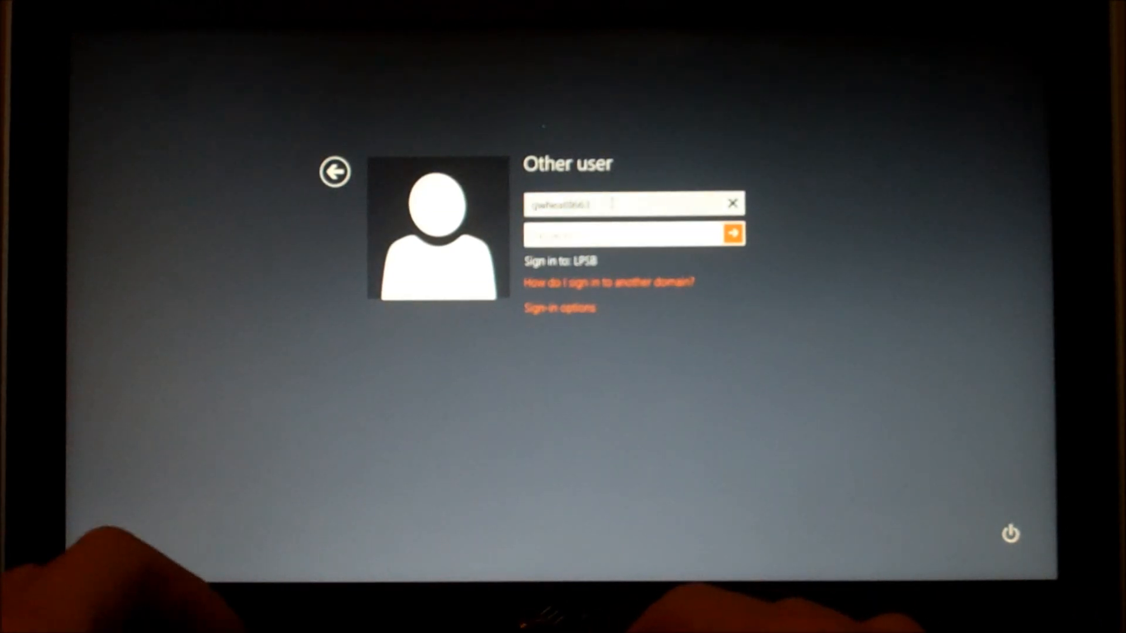
Step: Enter the domain account password on the sign-in screen
text(password)
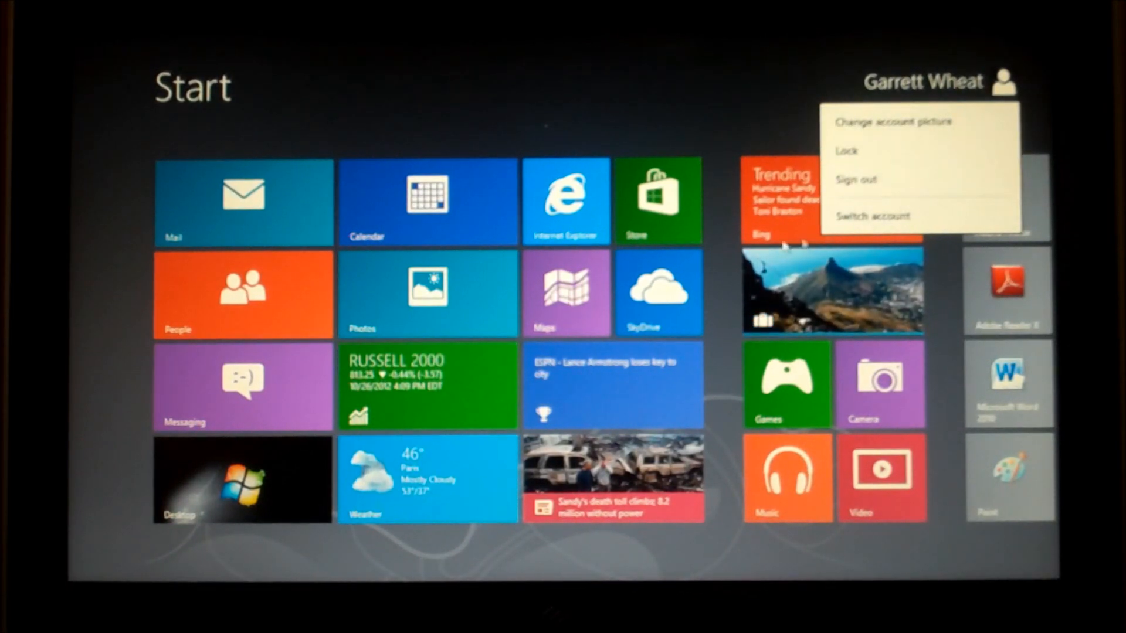
click(633, 87)
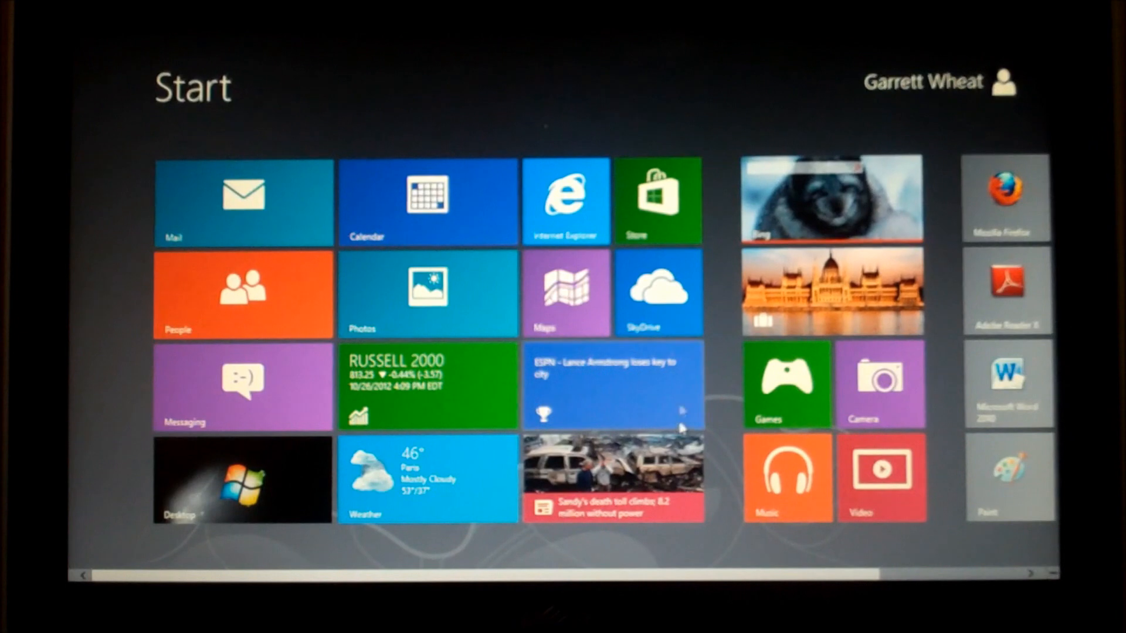
scroll(right, 3)
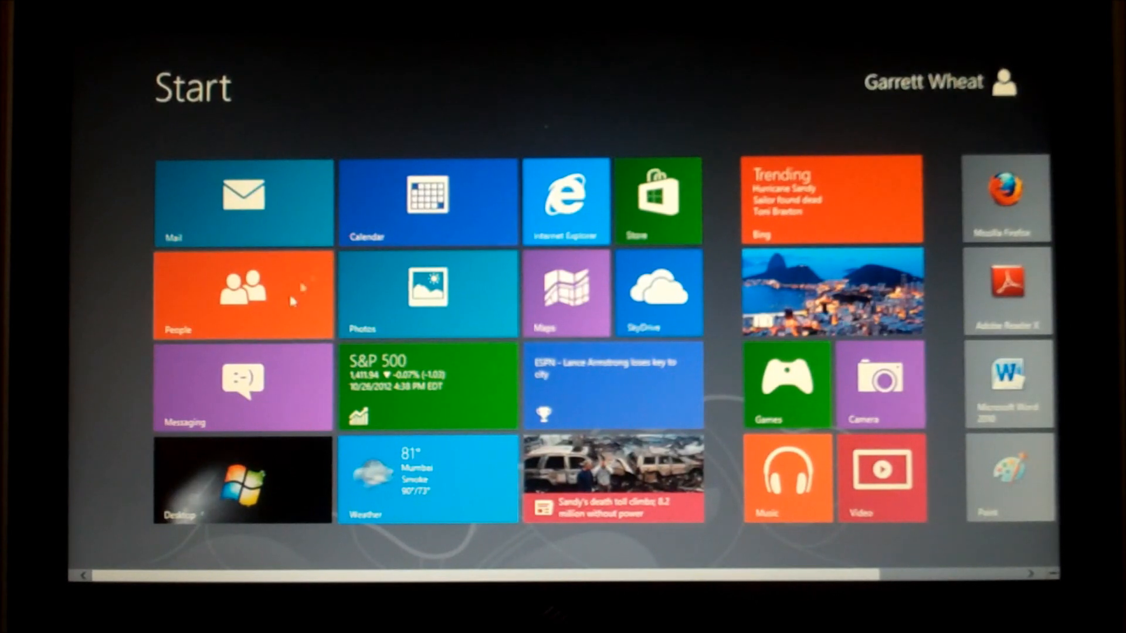
Step: Go to the desktop from the Start screen's Desktop tile
click(243, 480)
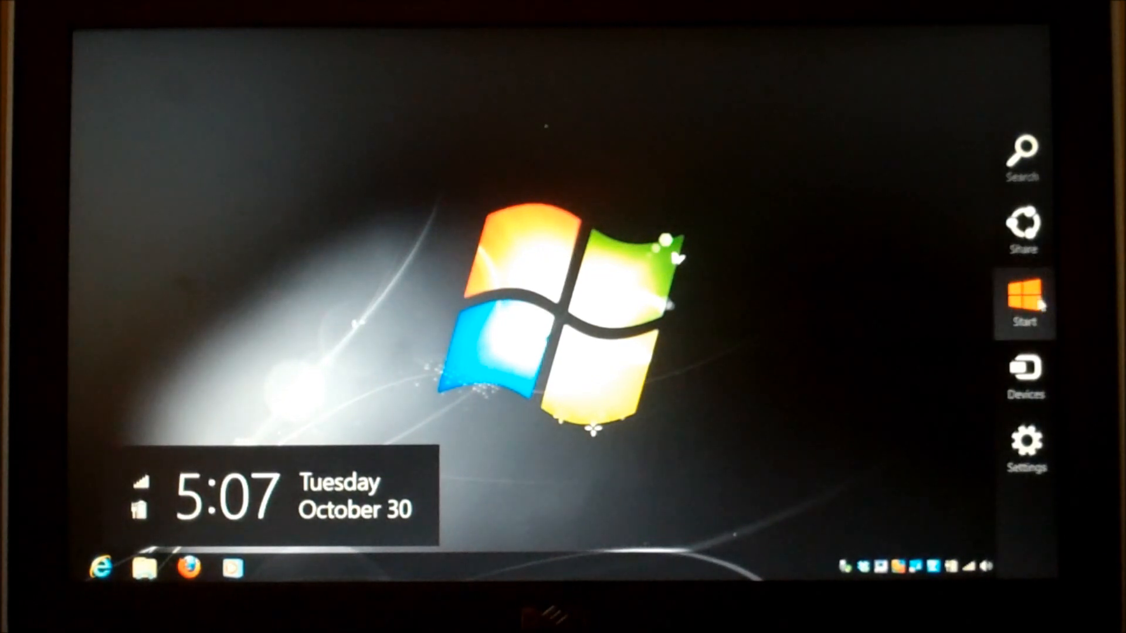
mouse_move(1055, 505)
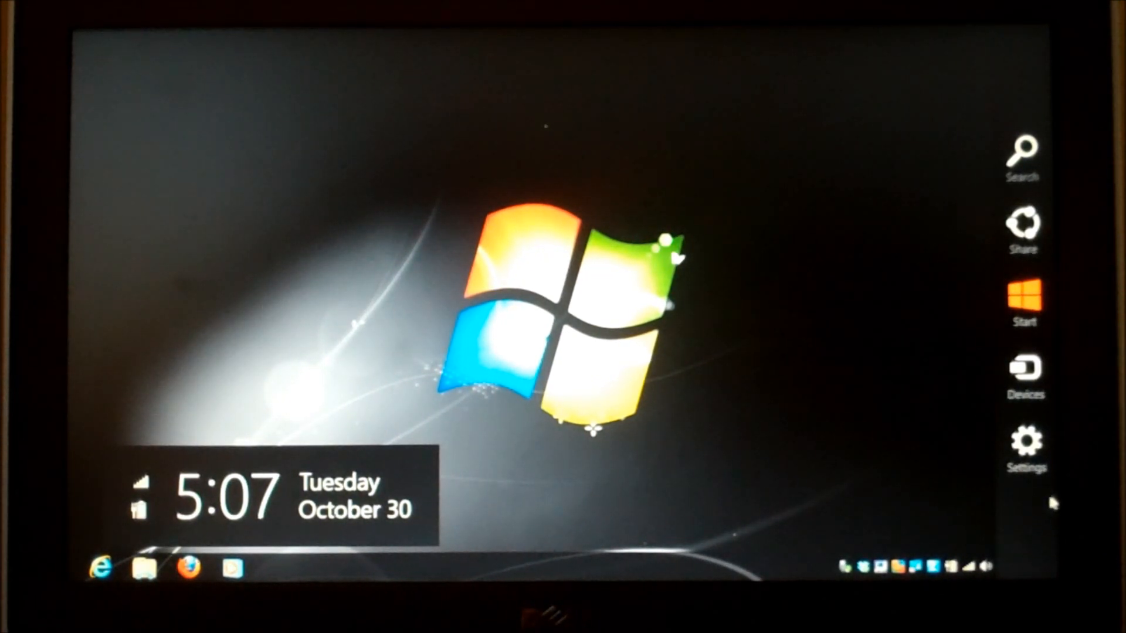